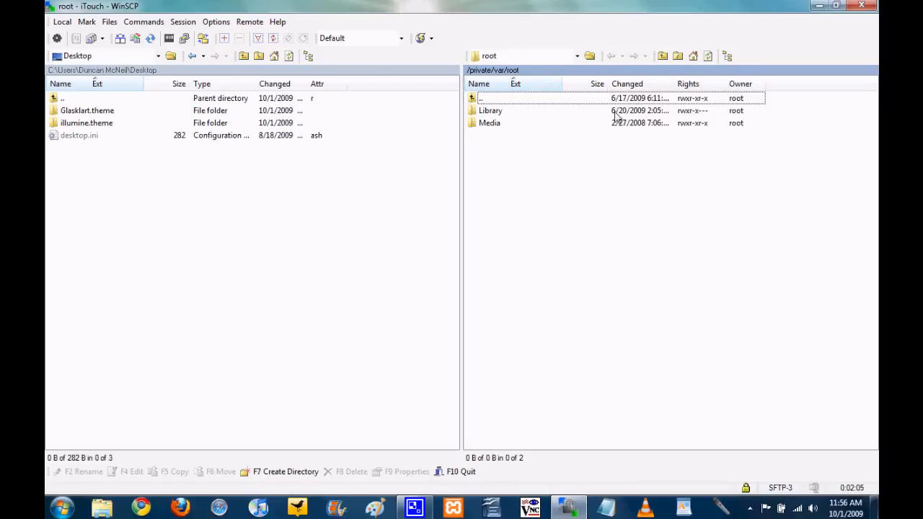
mouse_move(544, 151)
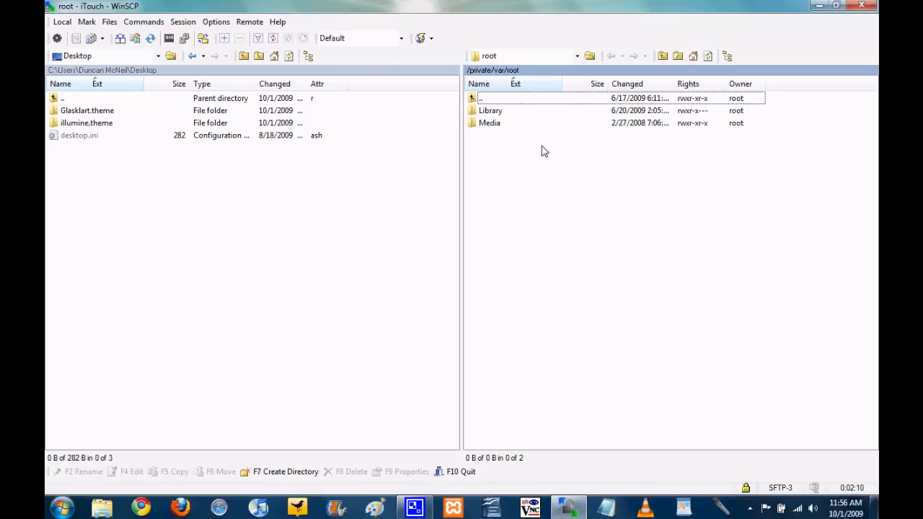
mouse_move(498, 132)
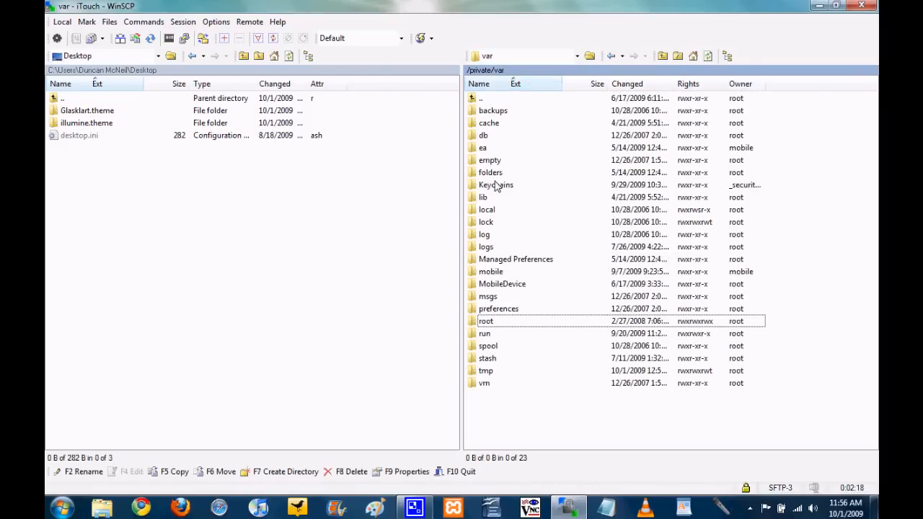
mouse_move(508, 323)
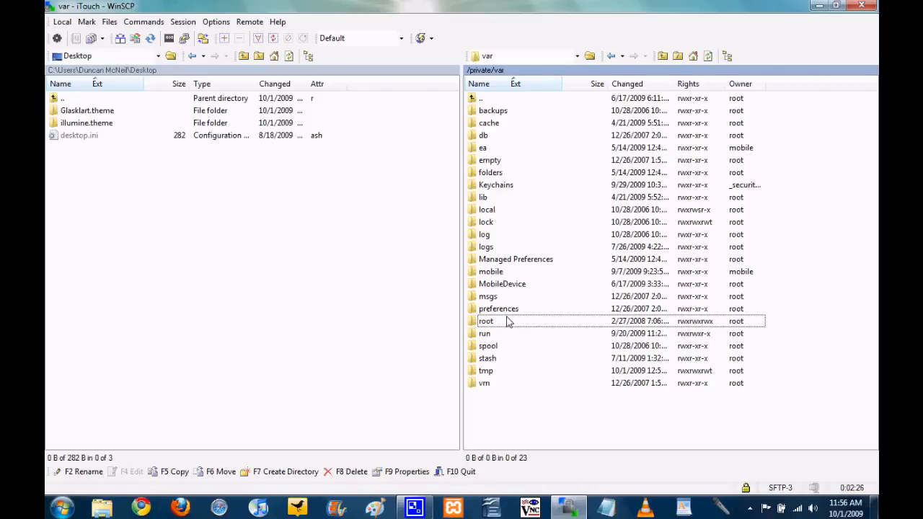
mouse_move(501, 299)
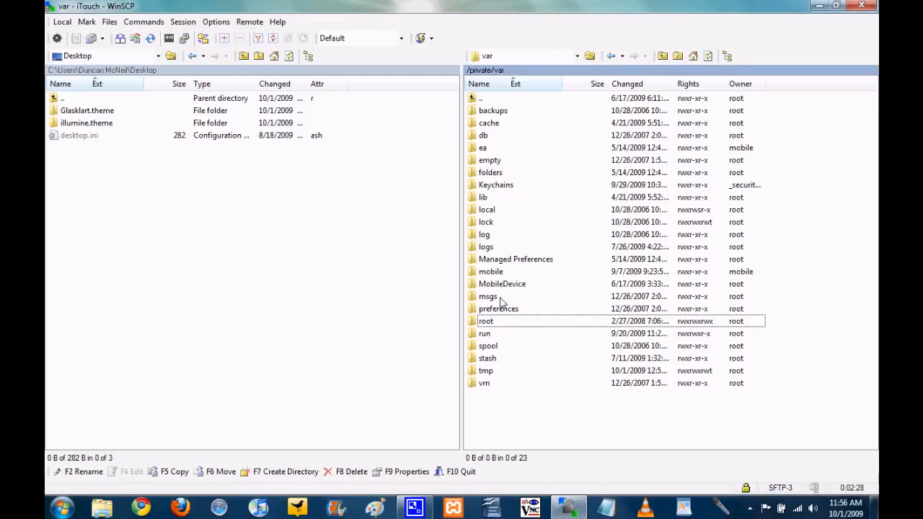
mouse_move(555, 217)
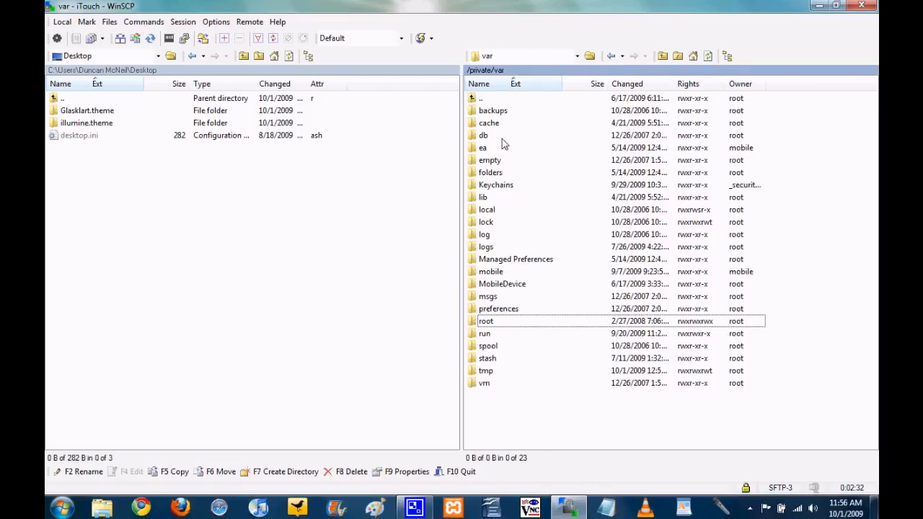
mouse_move(497, 366)
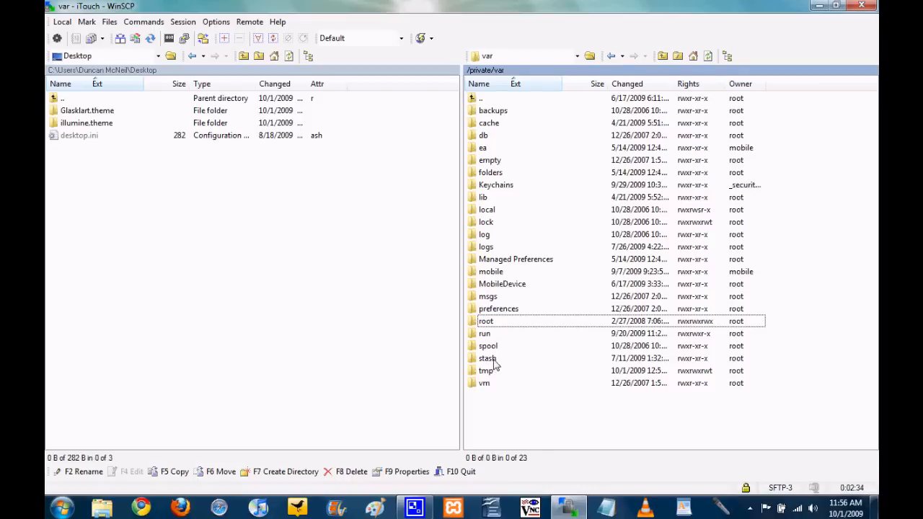
Step: Open the iPod's stash folder, then scroll down and select Glasklart.theme
click(487, 358)
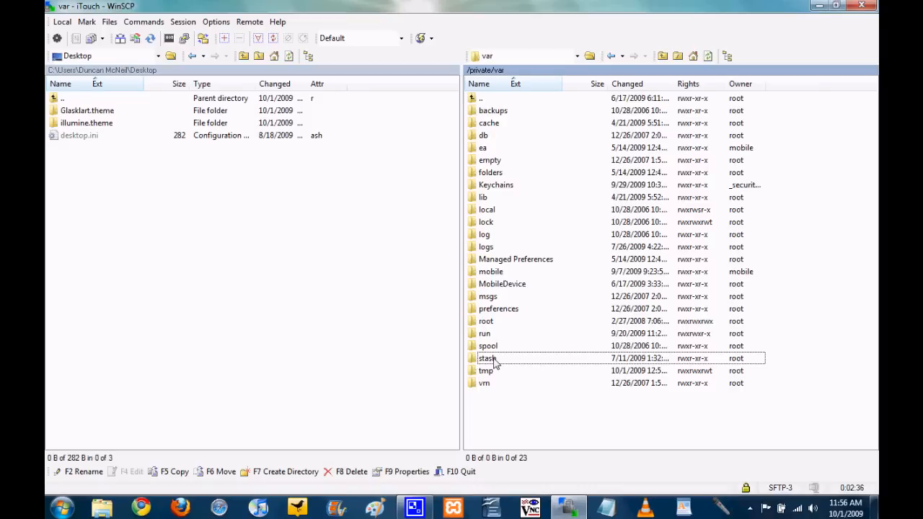
double_click(486, 359)
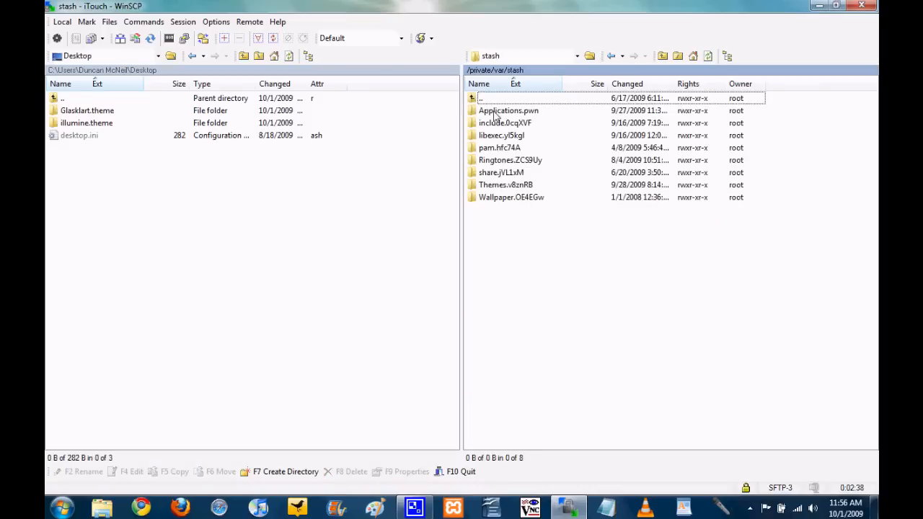
mouse_move(496, 188)
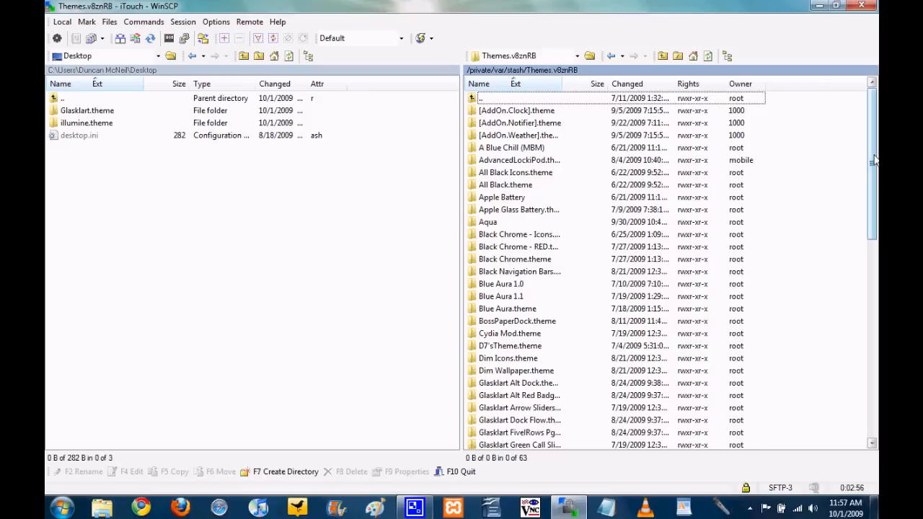
scroll(down, 3)
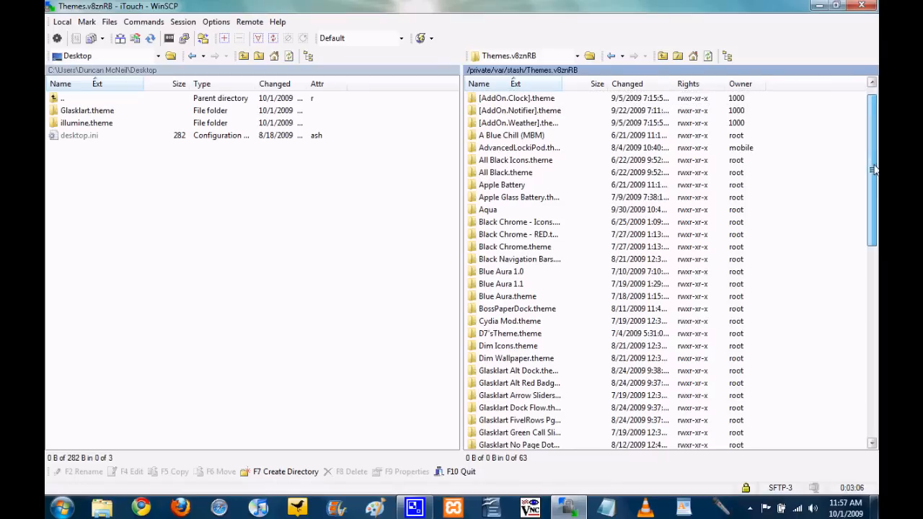
scroll(down, 3)
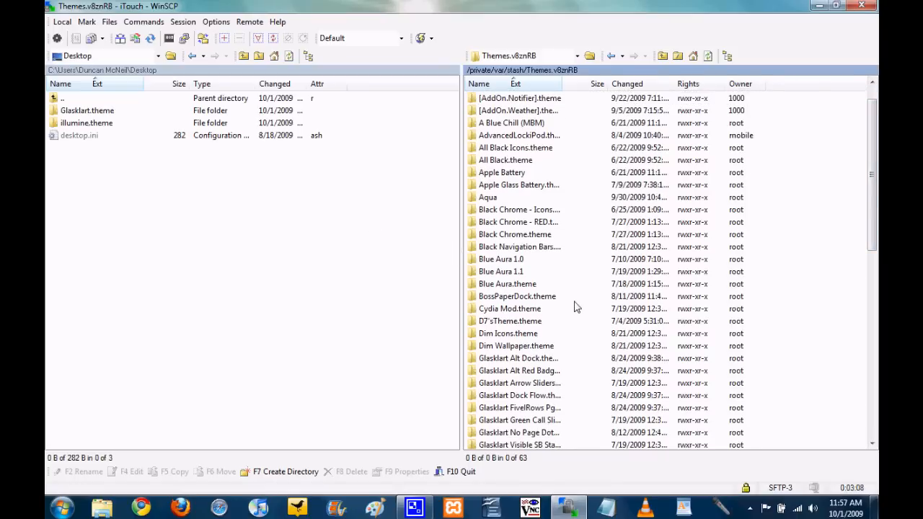
scroll(down, 3)
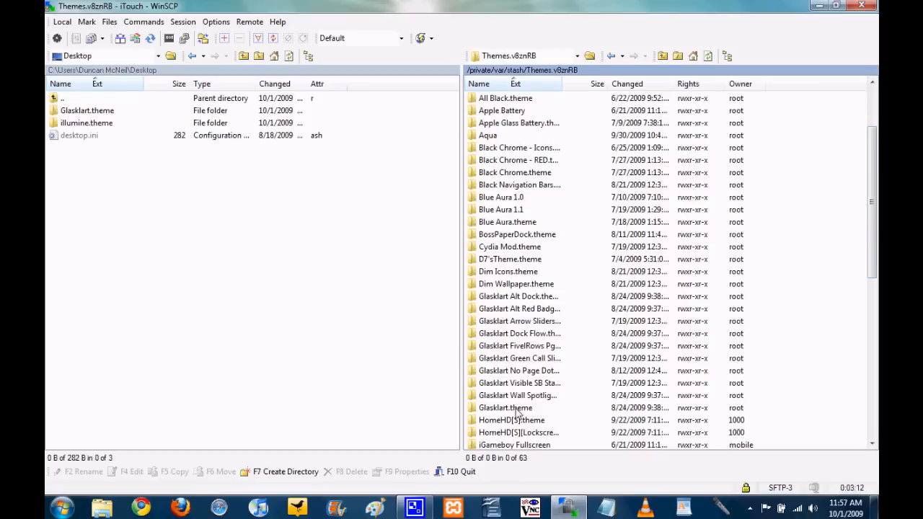
click(505, 407)
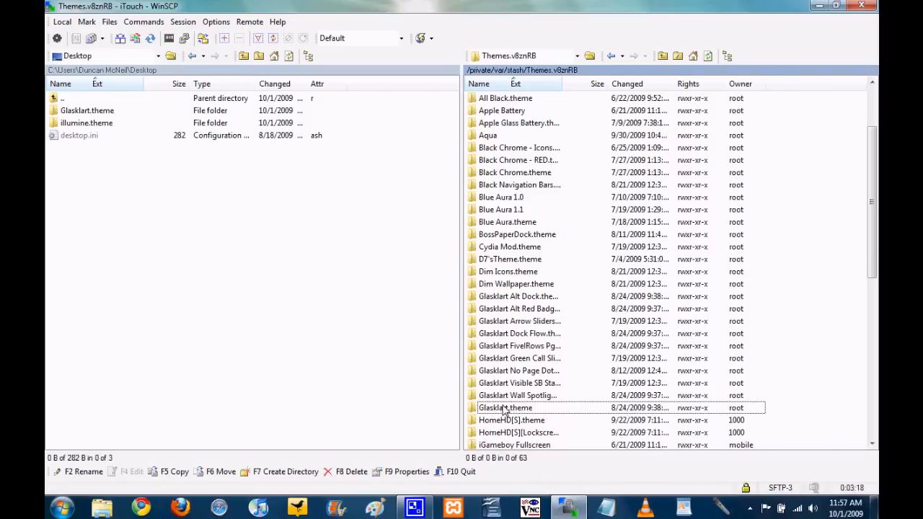
mouse_move(468, 378)
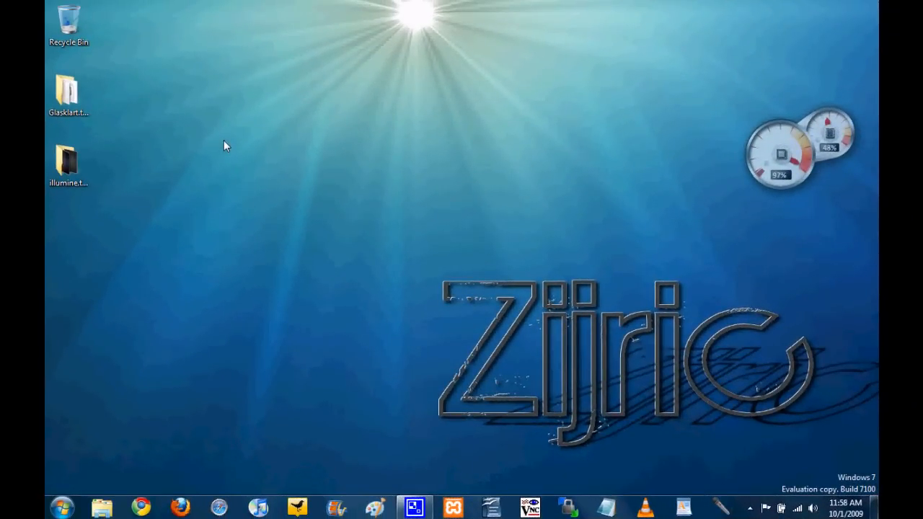
mouse_move(134, 170)
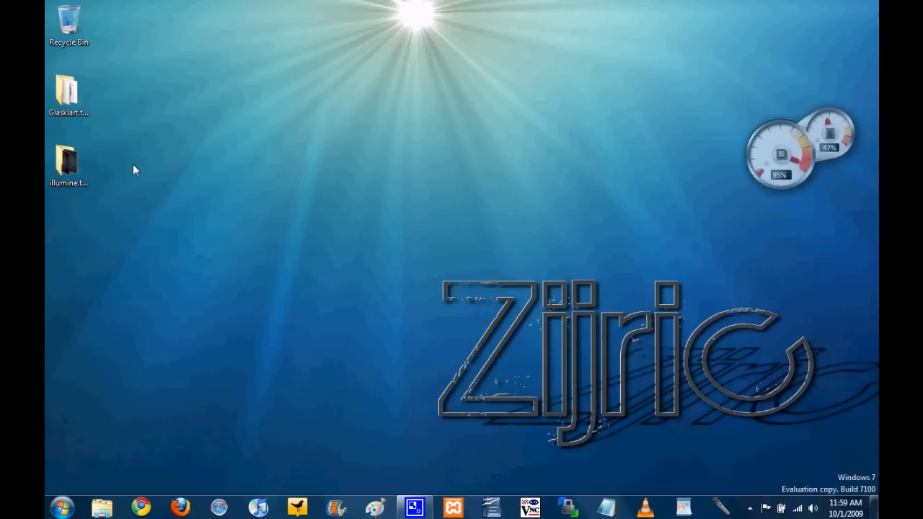
mouse_move(274, 122)
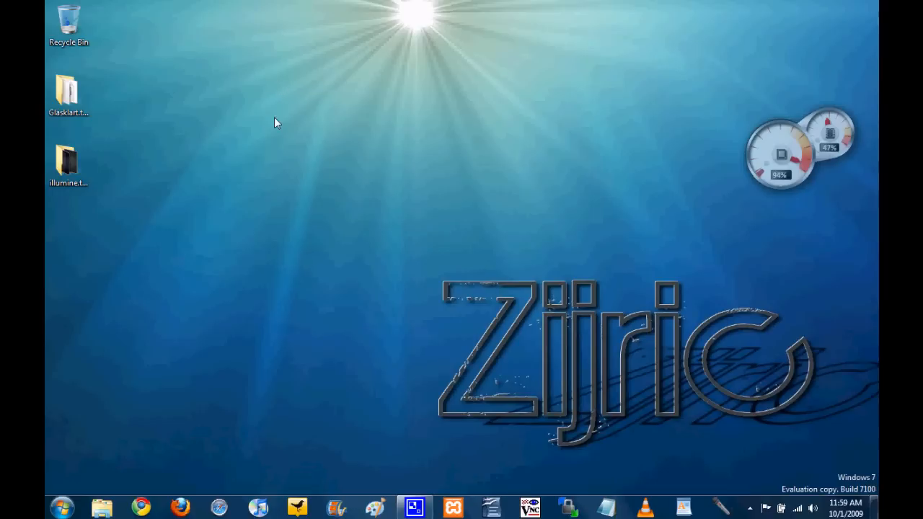
mouse_move(213, 169)
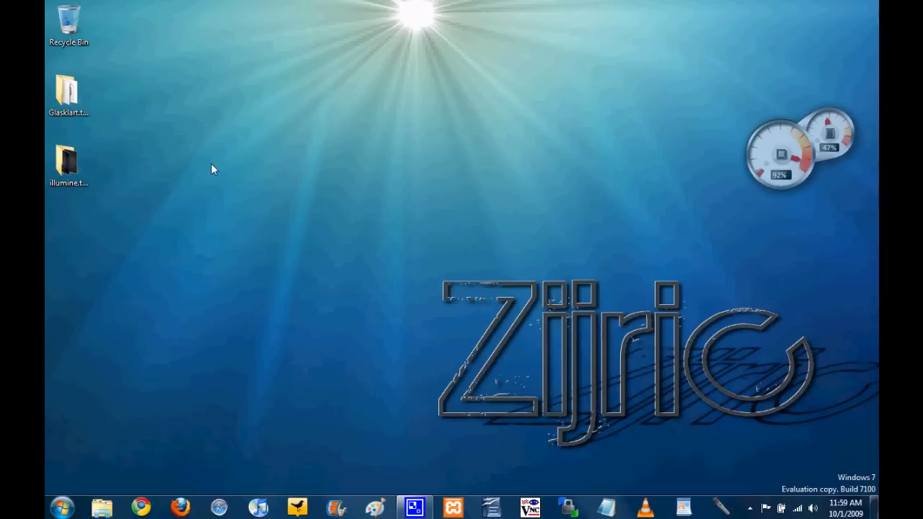
mouse_move(220, 150)
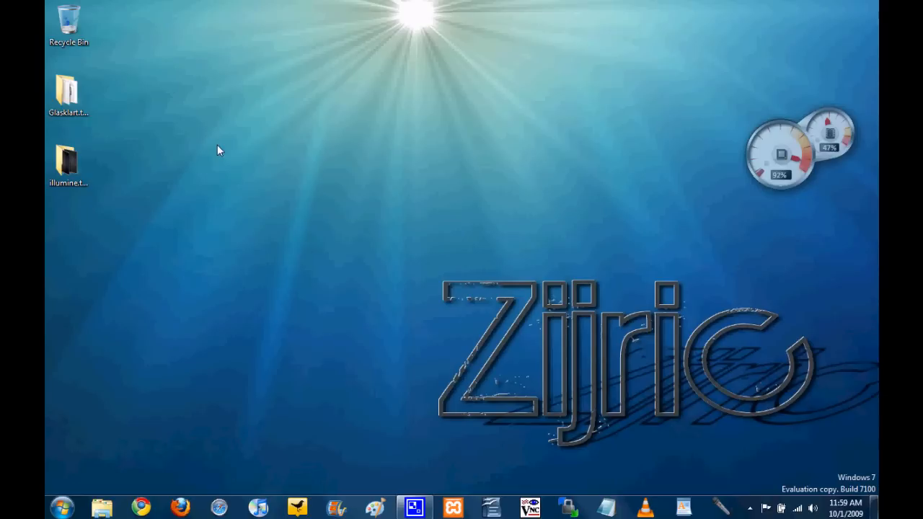
Step: Make a new desktop folder named 'test'
right_click(220, 150)
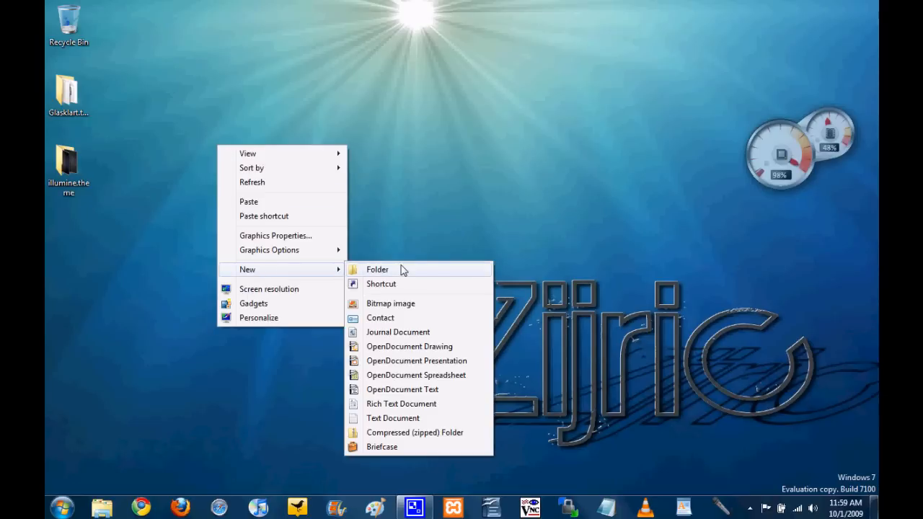
click(378, 269)
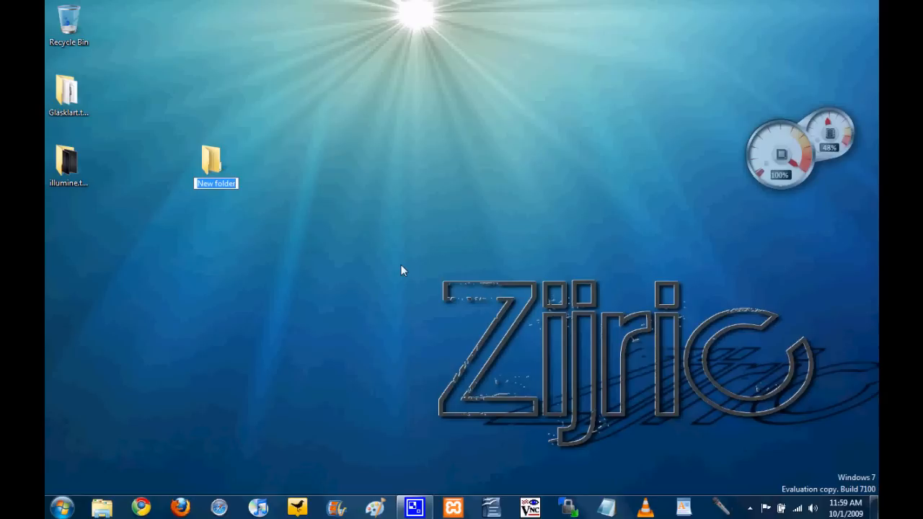
text(test)
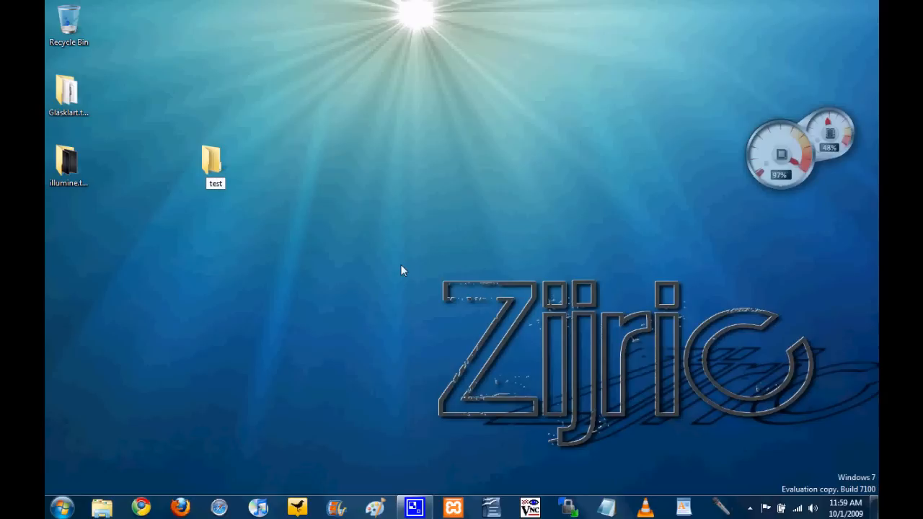
click(215, 166)
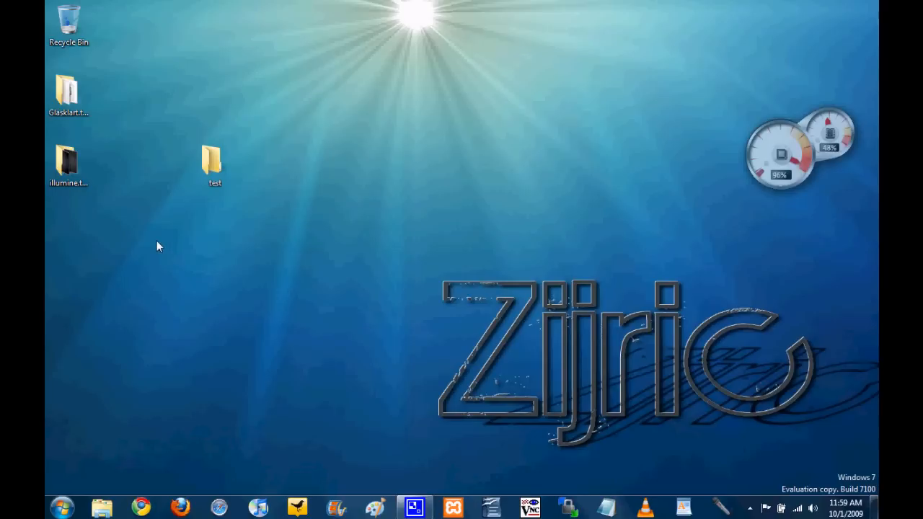
click(67, 164)
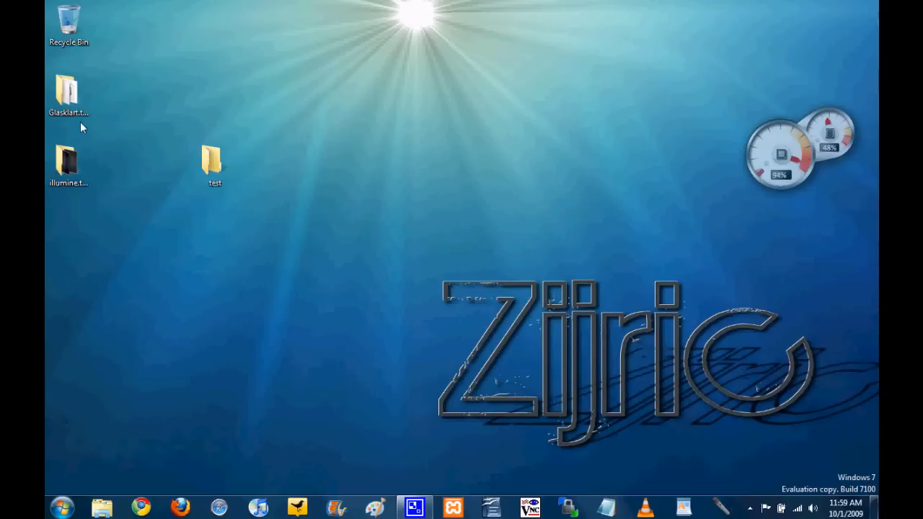
Step: Look through Glasklart.theme's Icons folder, then open the empty test folder
double_click(68, 88)
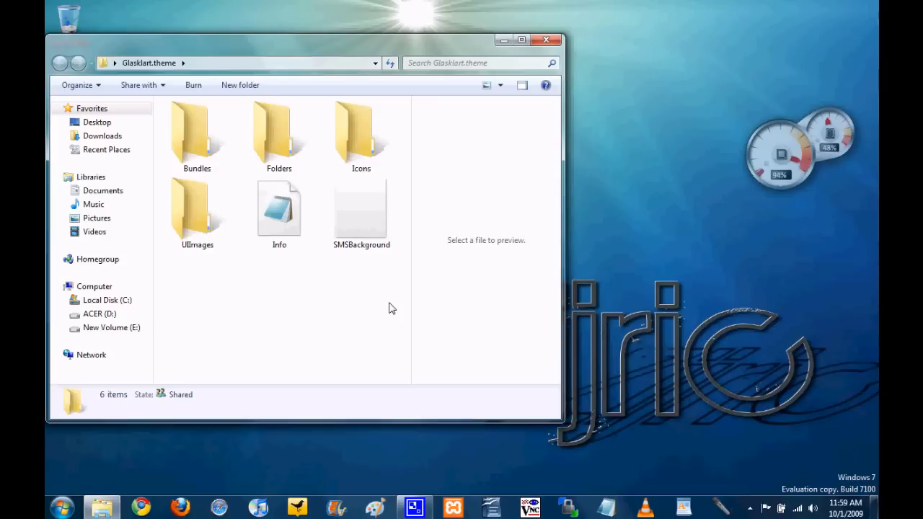
click(279, 134)
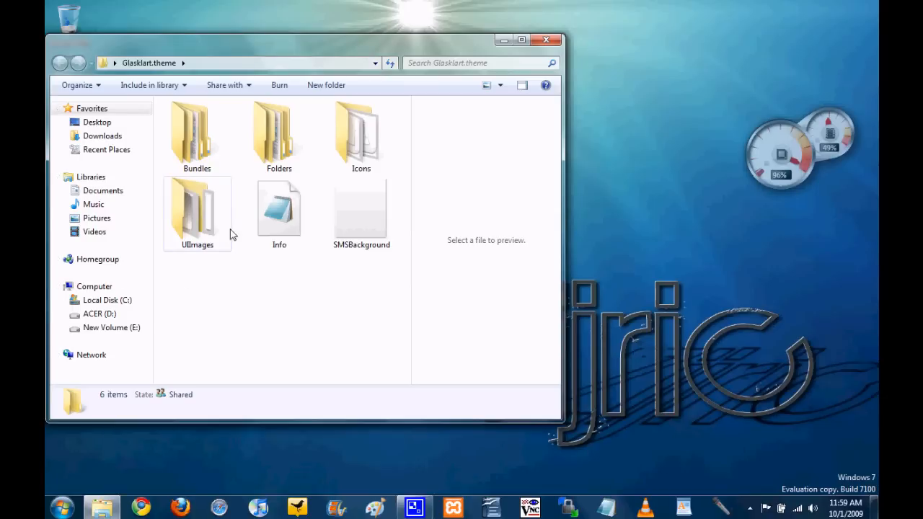
click(360, 137)
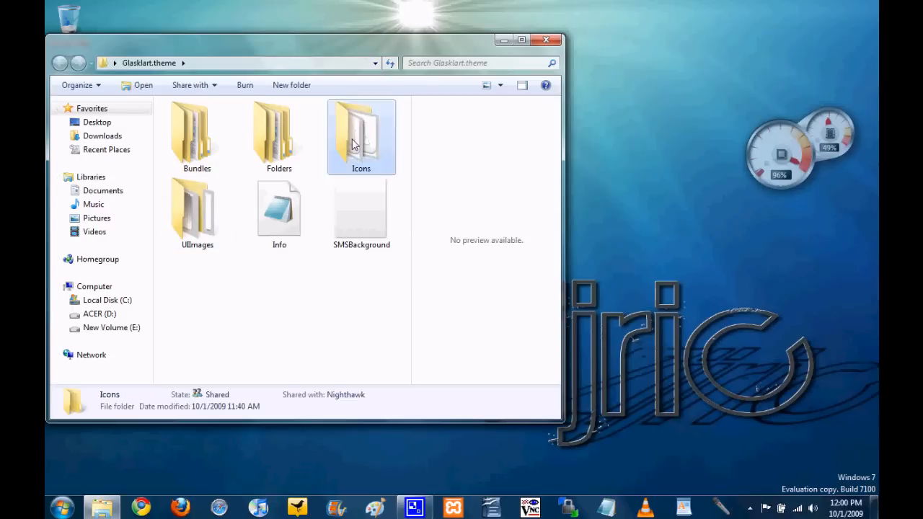
double_click(361, 134)
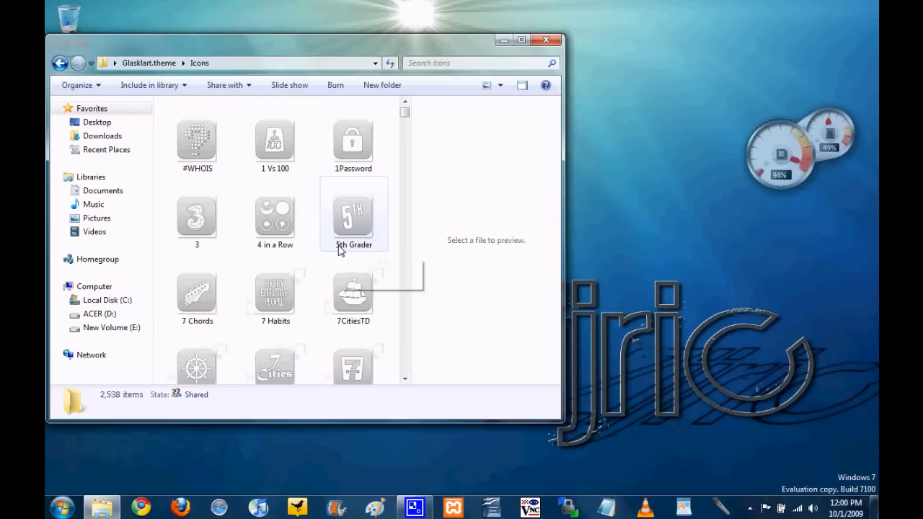
mouse_move(353, 216)
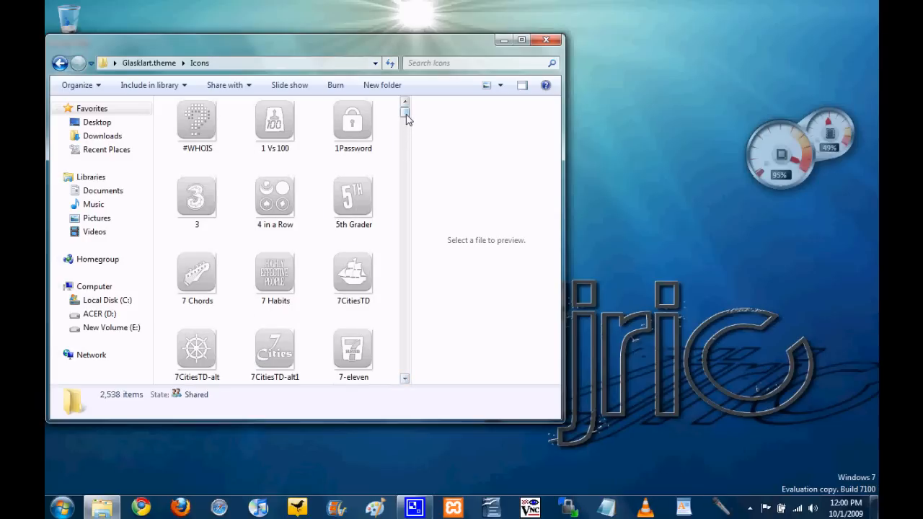
click(353, 127)
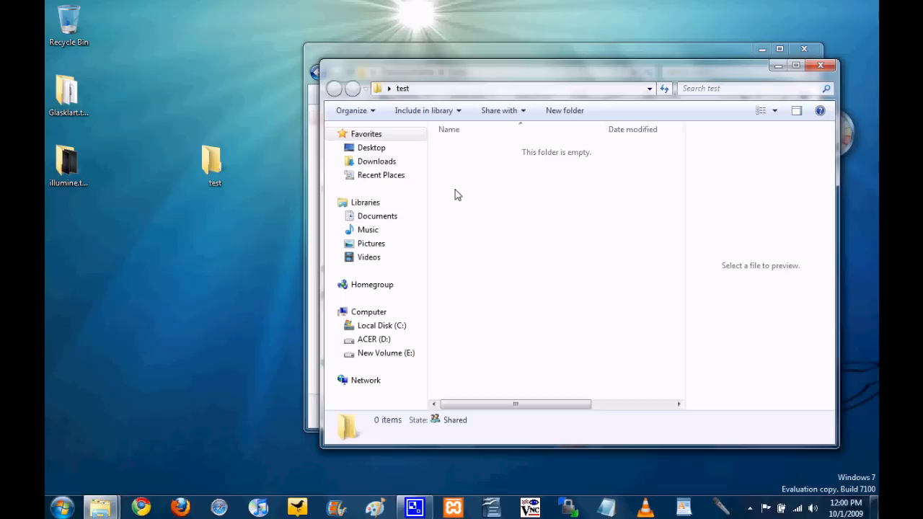
mouse_move(467, 114)
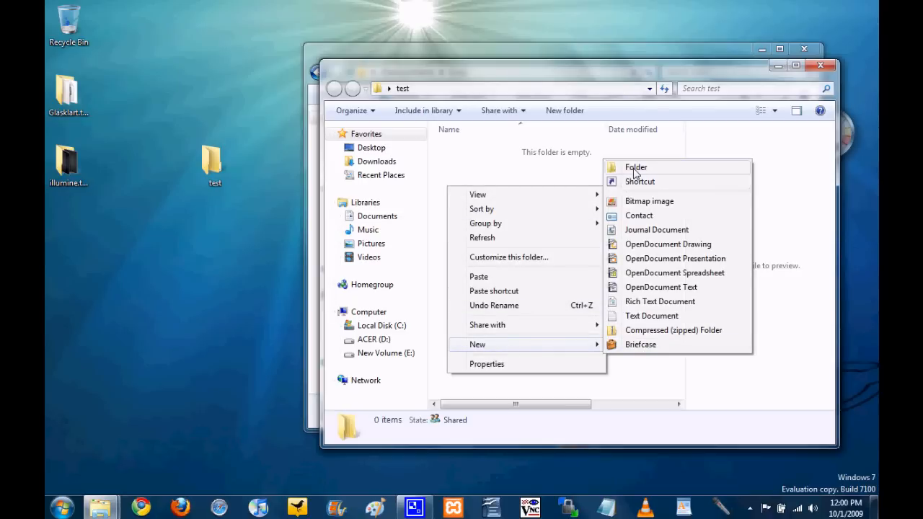
Step: Add a new subfolder named Icons inside test
click(635, 167)
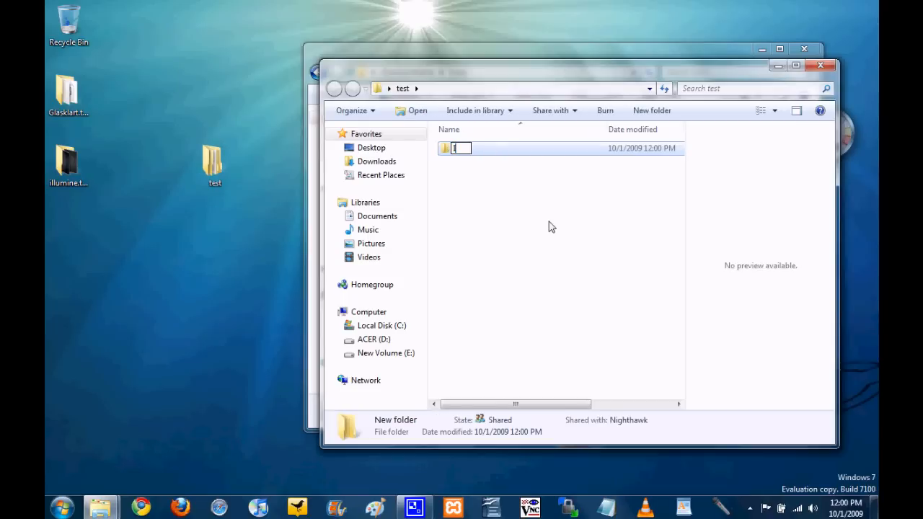
text(Icons)
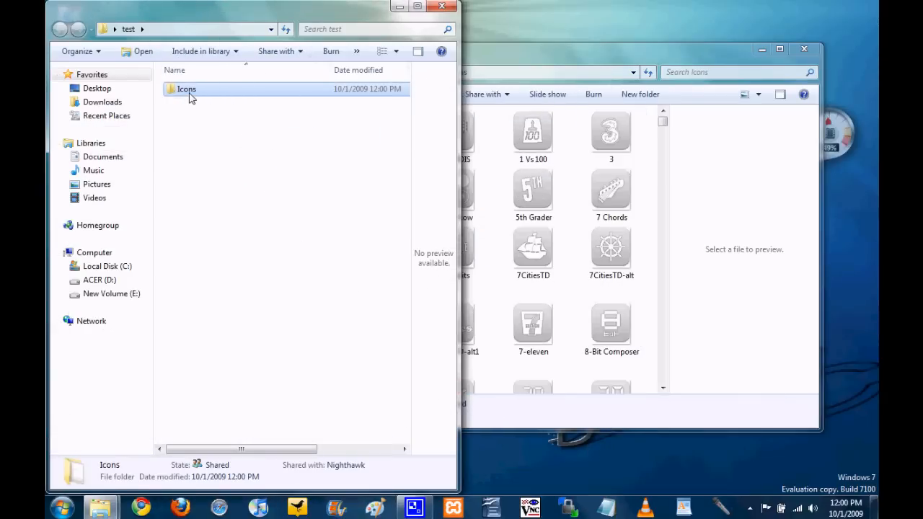
Step: Put Glasklart's 1Password icon into test\Icons, with illumine.theme open alongside
double_click(186, 88)
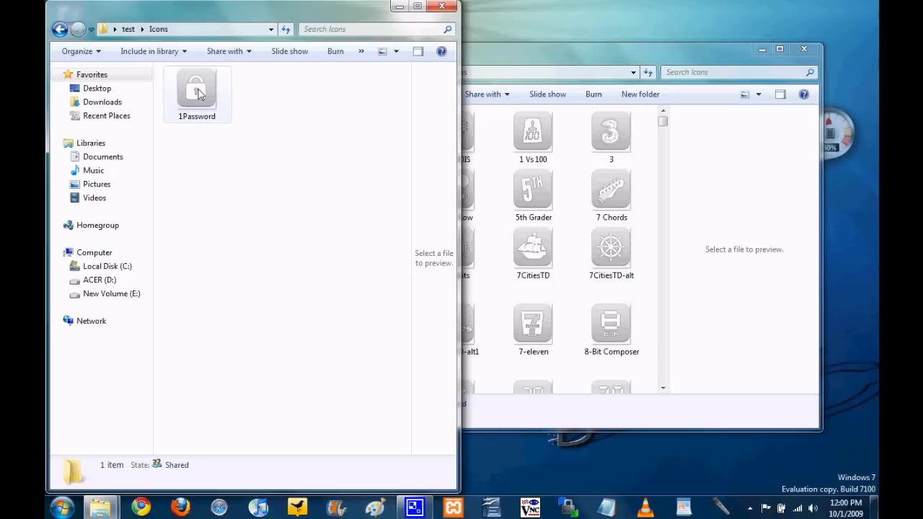
mouse_move(375, 130)
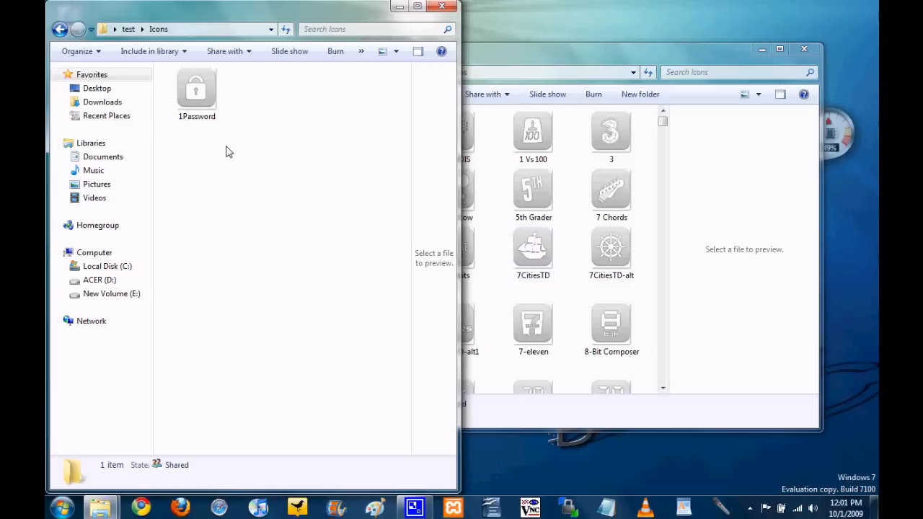
click(197, 91)
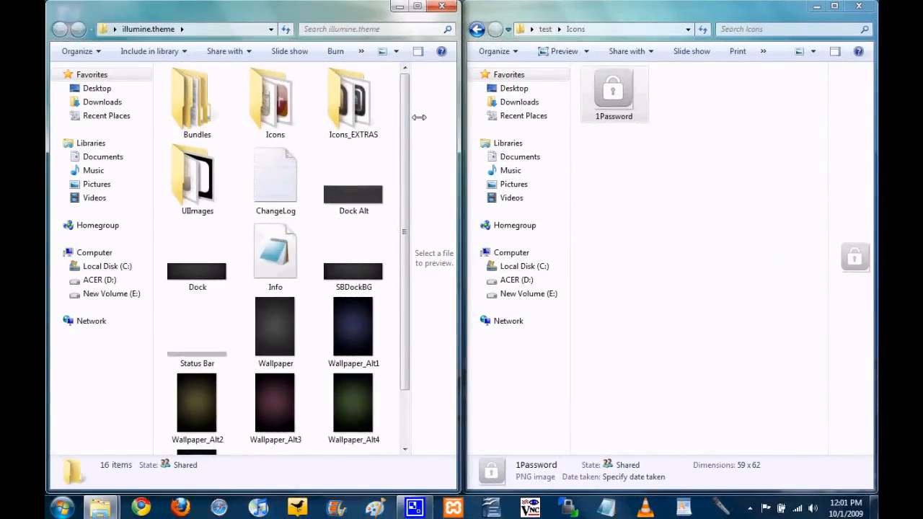
Step: Drag Wallpaper.png from illumine.theme into the test folder
scroll(down, 3)
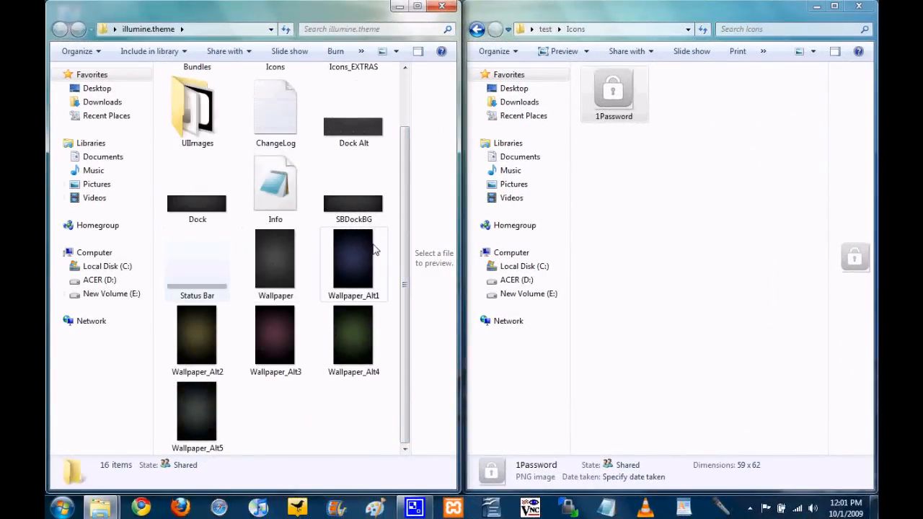
mouse_move(353, 259)
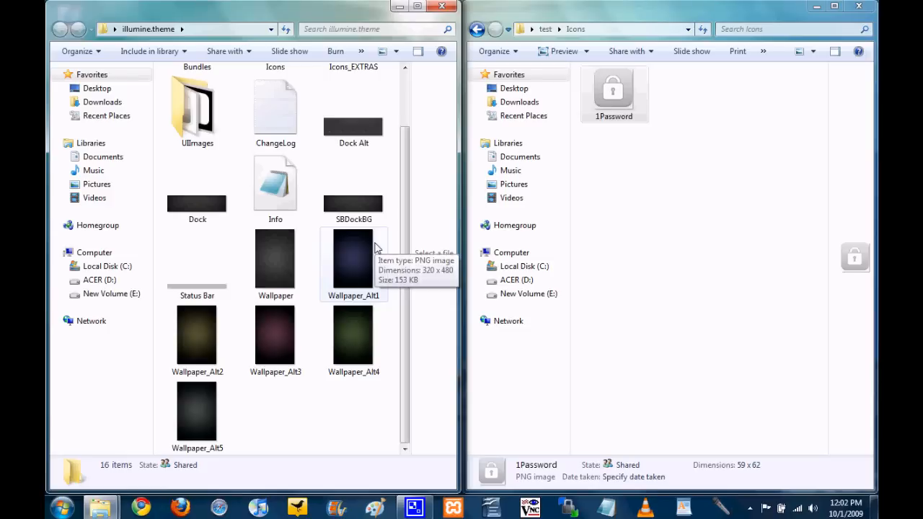
click(275, 260)
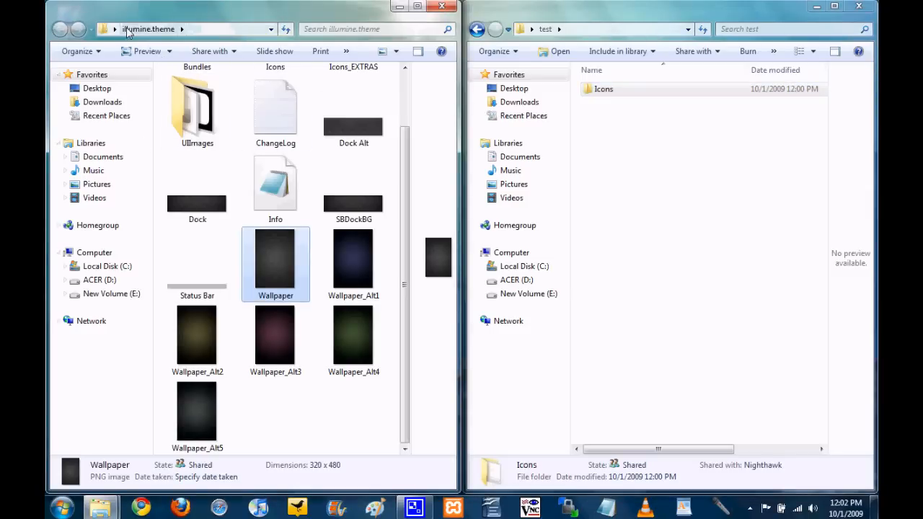
mouse_move(311, 305)
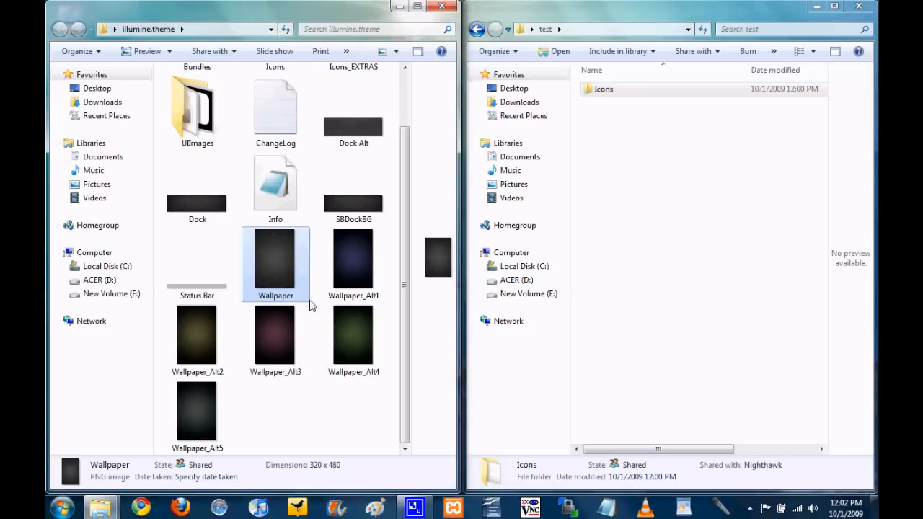
mouse_move(273, 278)
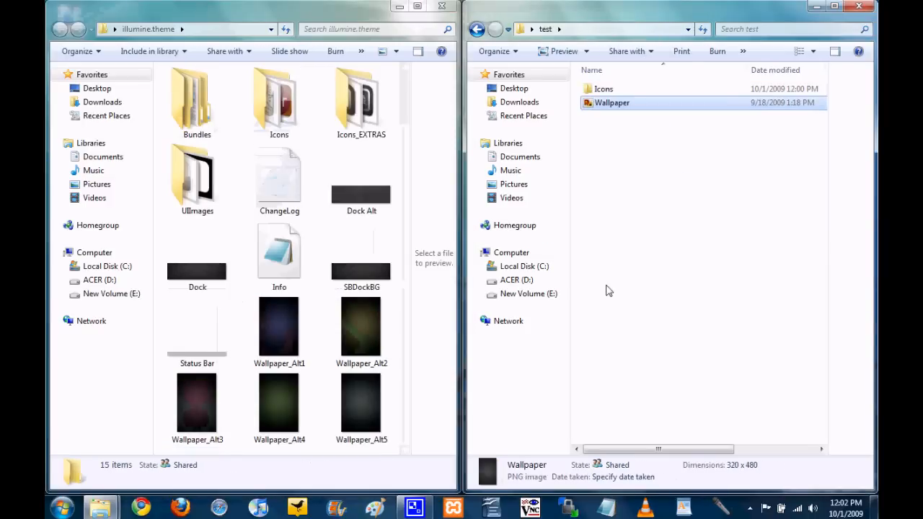
Step: Drag Dock.png from illumine.theme into the test folder
click(197, 270)
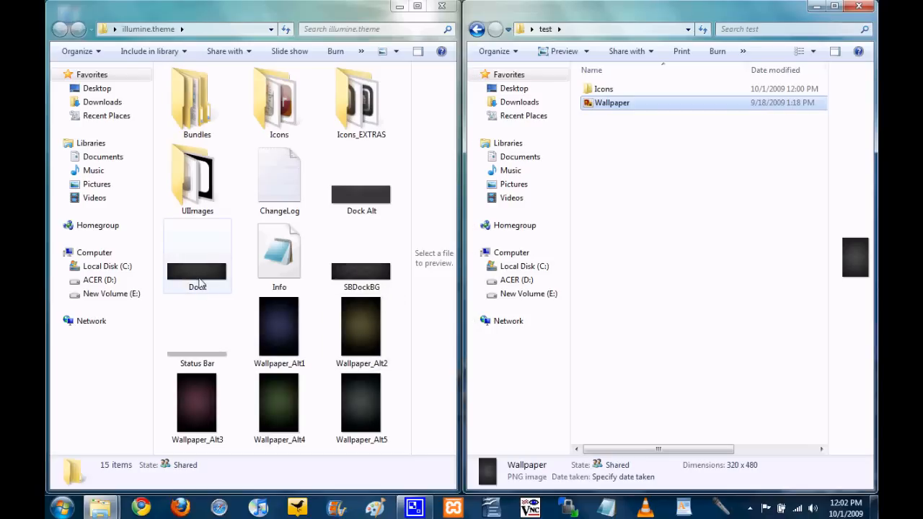
click(197, 256)
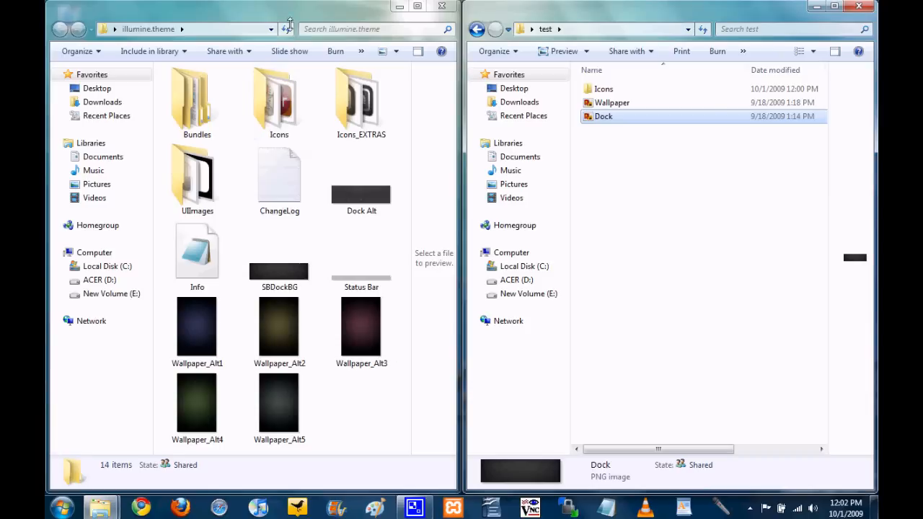
mouse_move(404, 400)
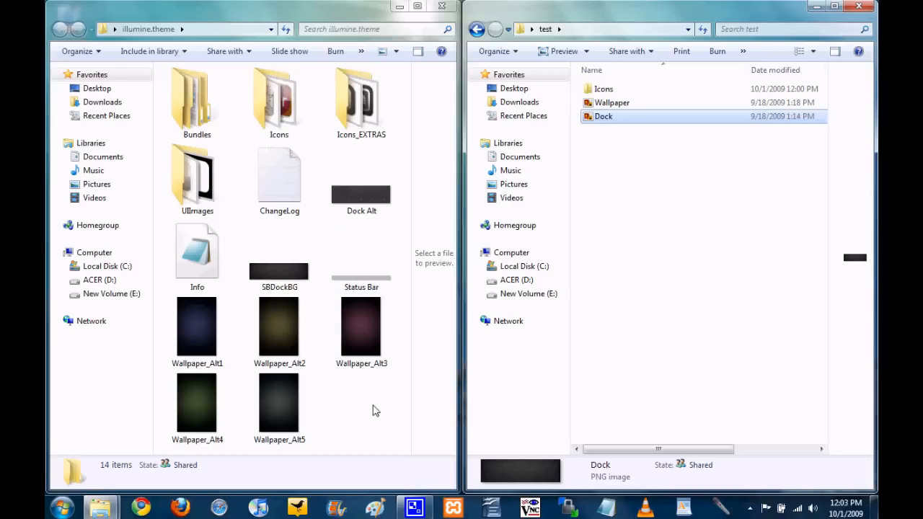
mouse_move(381, 435)
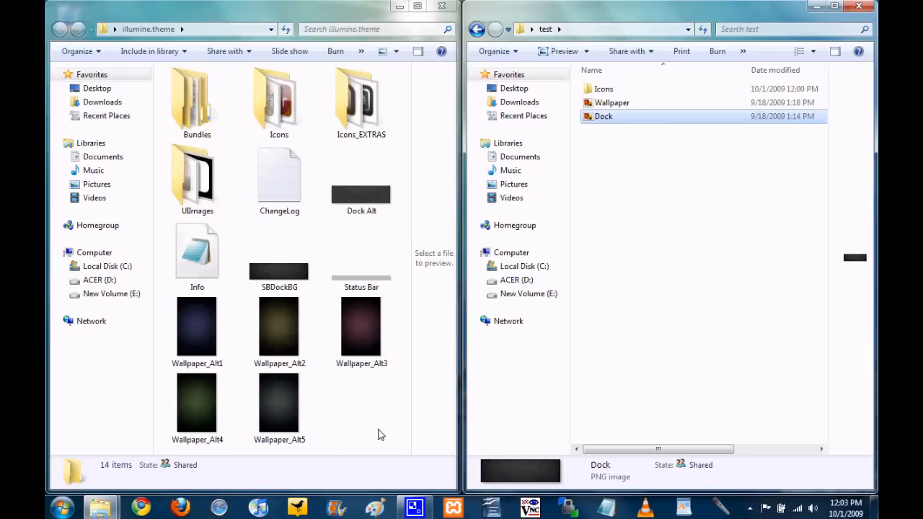
mouse_move(612, 160)
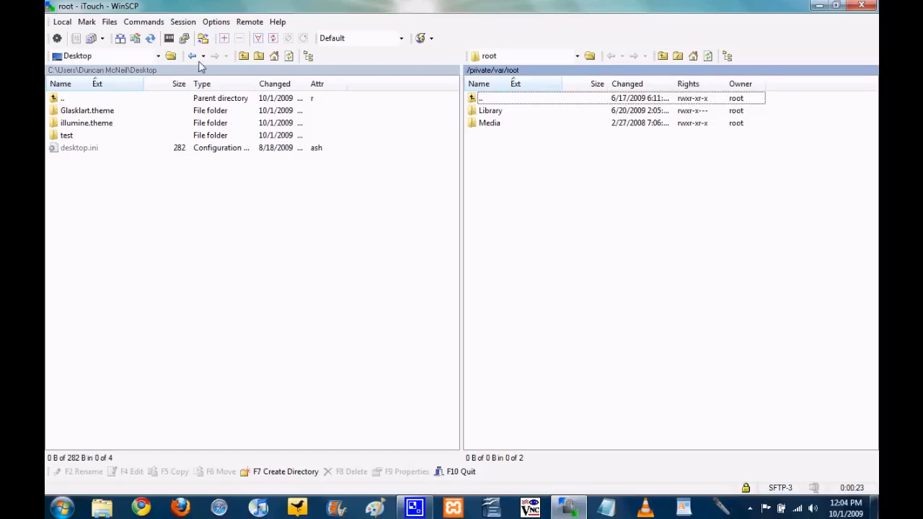
mouse_move(440, 123)
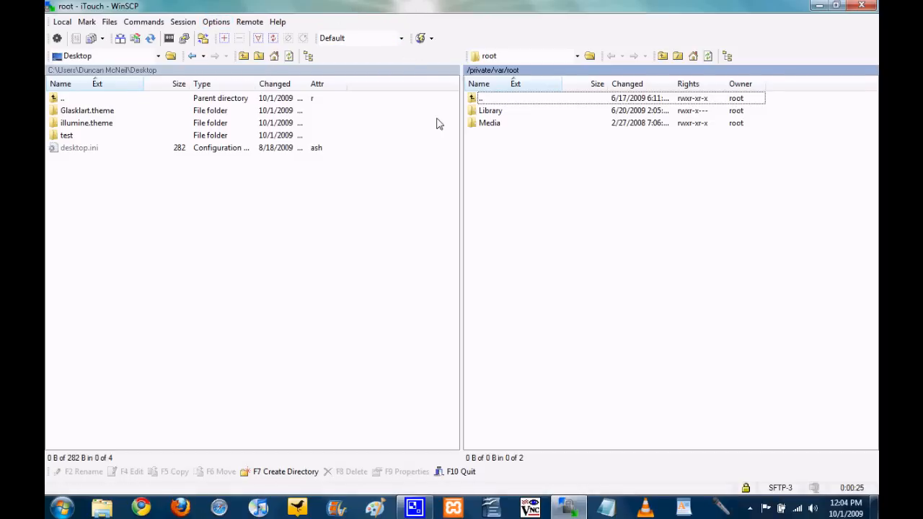
mouse_move(483, 104)
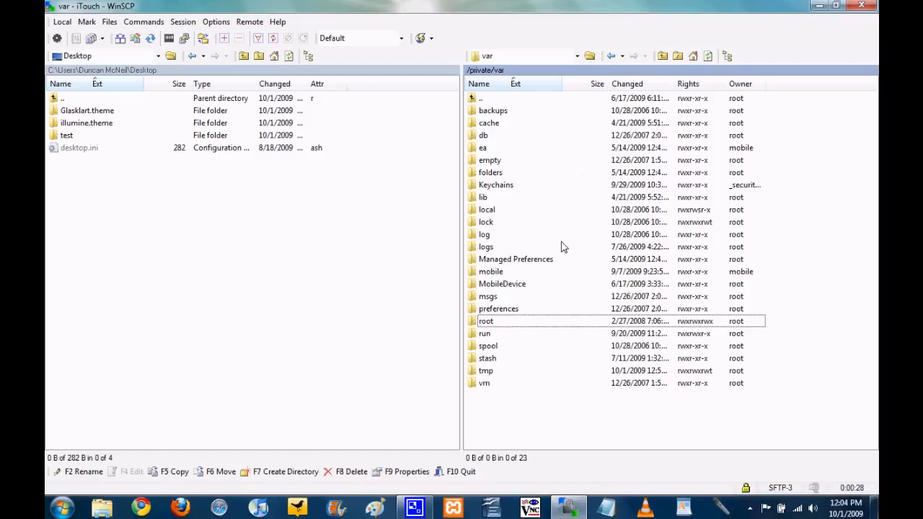
Step: Go into stash and then Themes.v8znRB on the iTouch
double_click(488, 359)
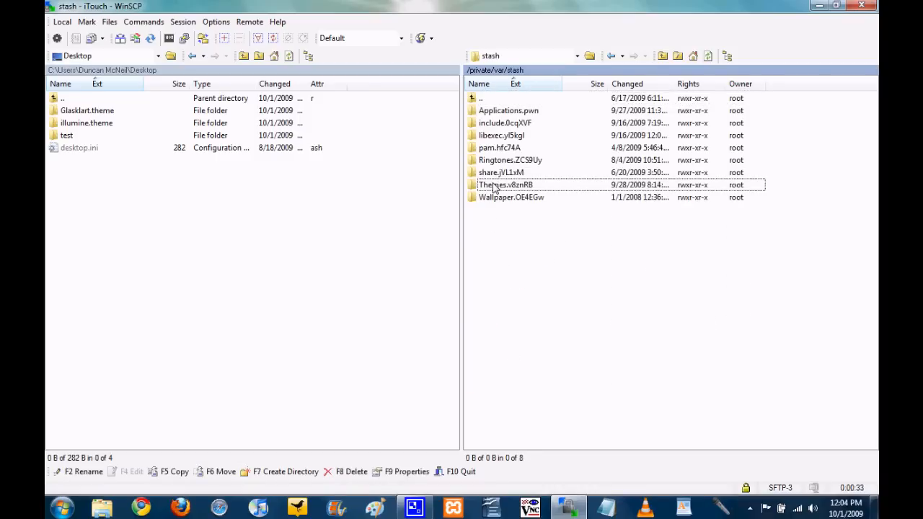
double_click(505, 185)
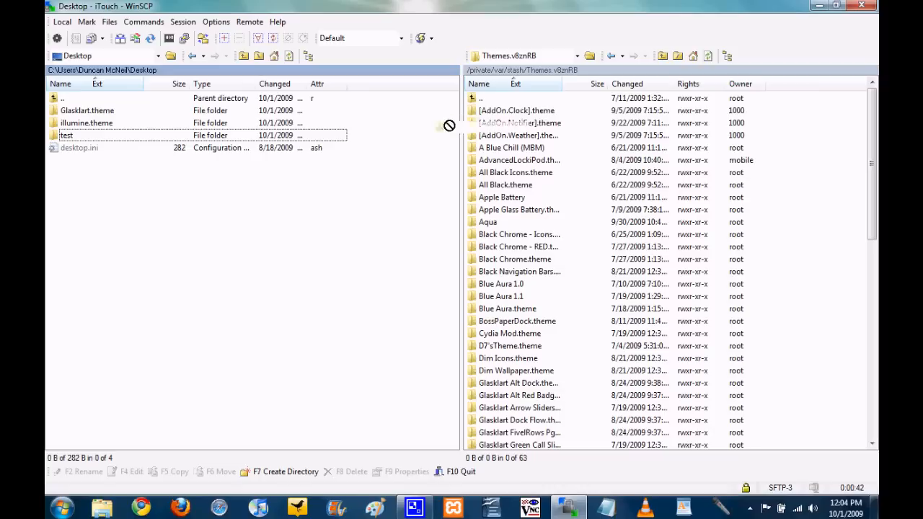
Step: Drop the desktop test folder into the iTouch Themes folder and confirm Copy
click(516, 173)
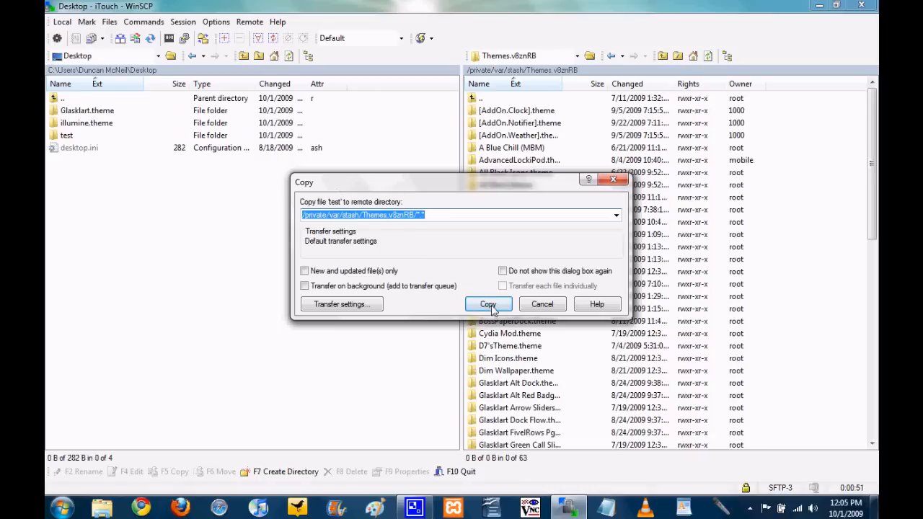
click(489, 304)
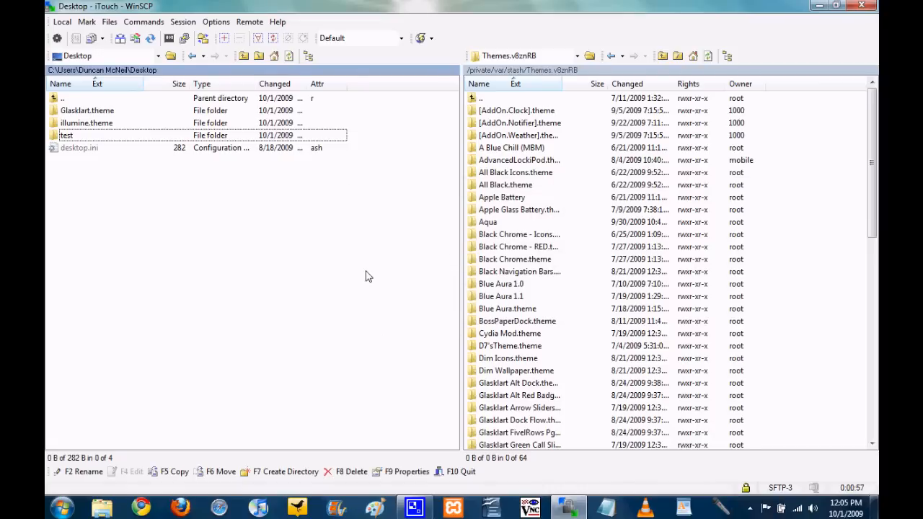
scroll(down, 3)
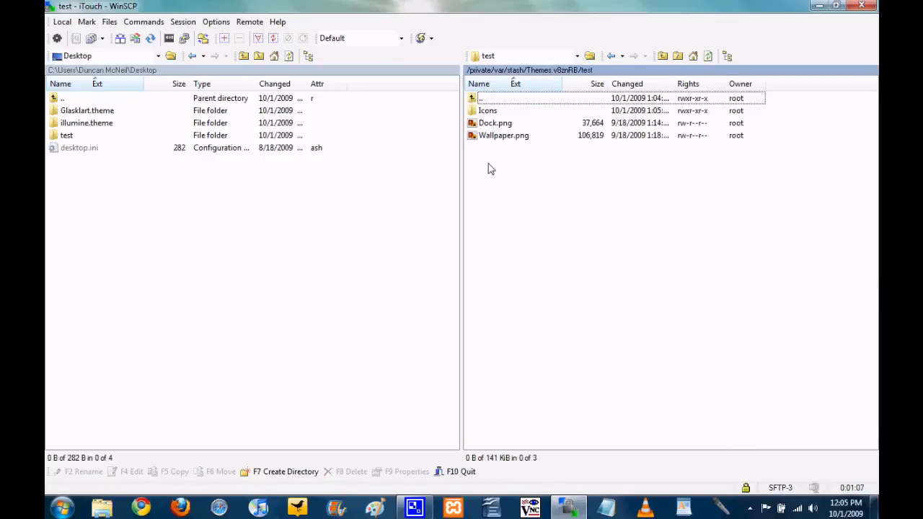
double_click(481, 98)
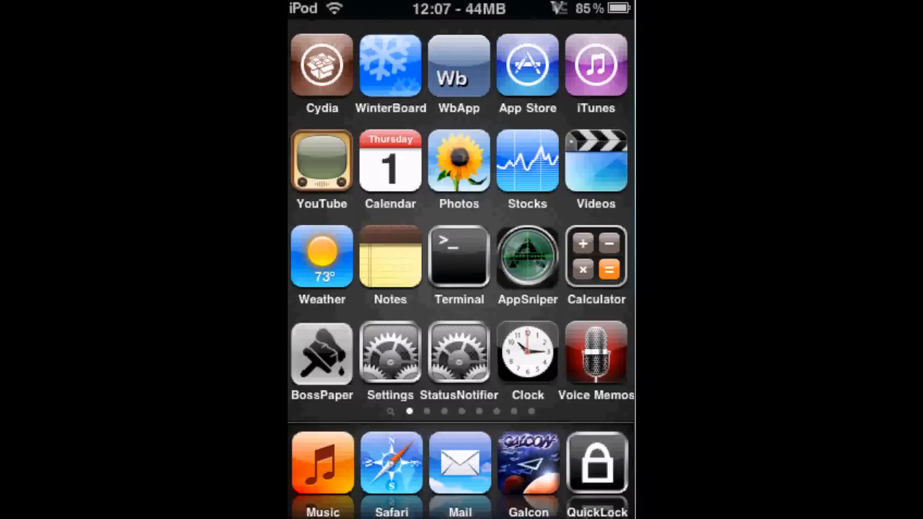
Step: Swipe to the home screen page with Gangstar and Dictionary
scroll(left, 3)
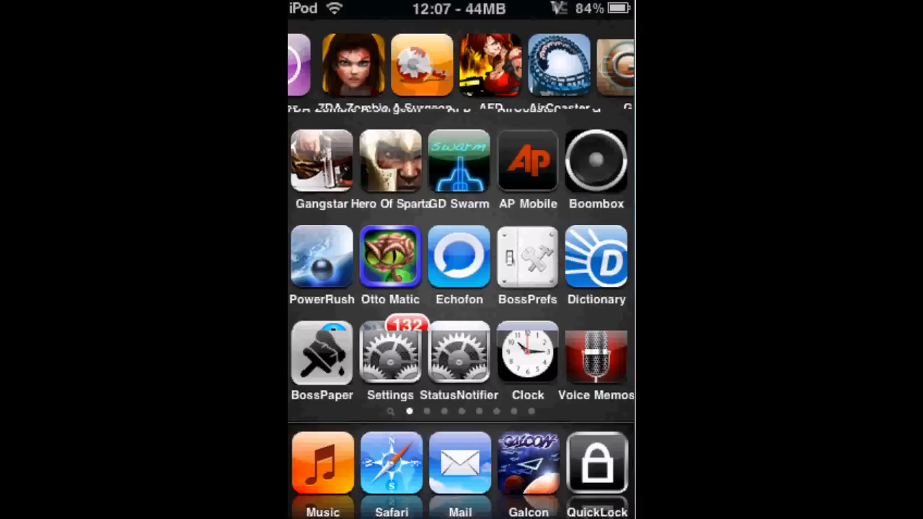